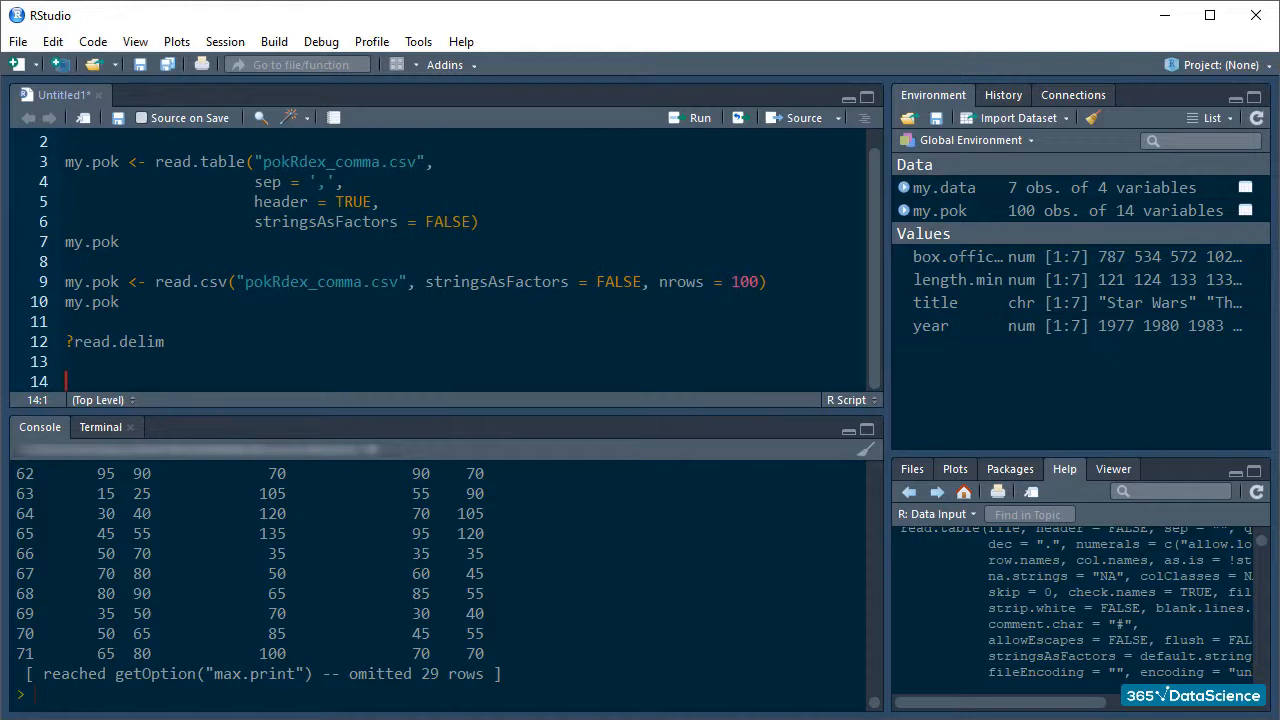
# Scroll the script down to empty line 26 below the commented my.data movie code
pyautogui.scroll(-3)
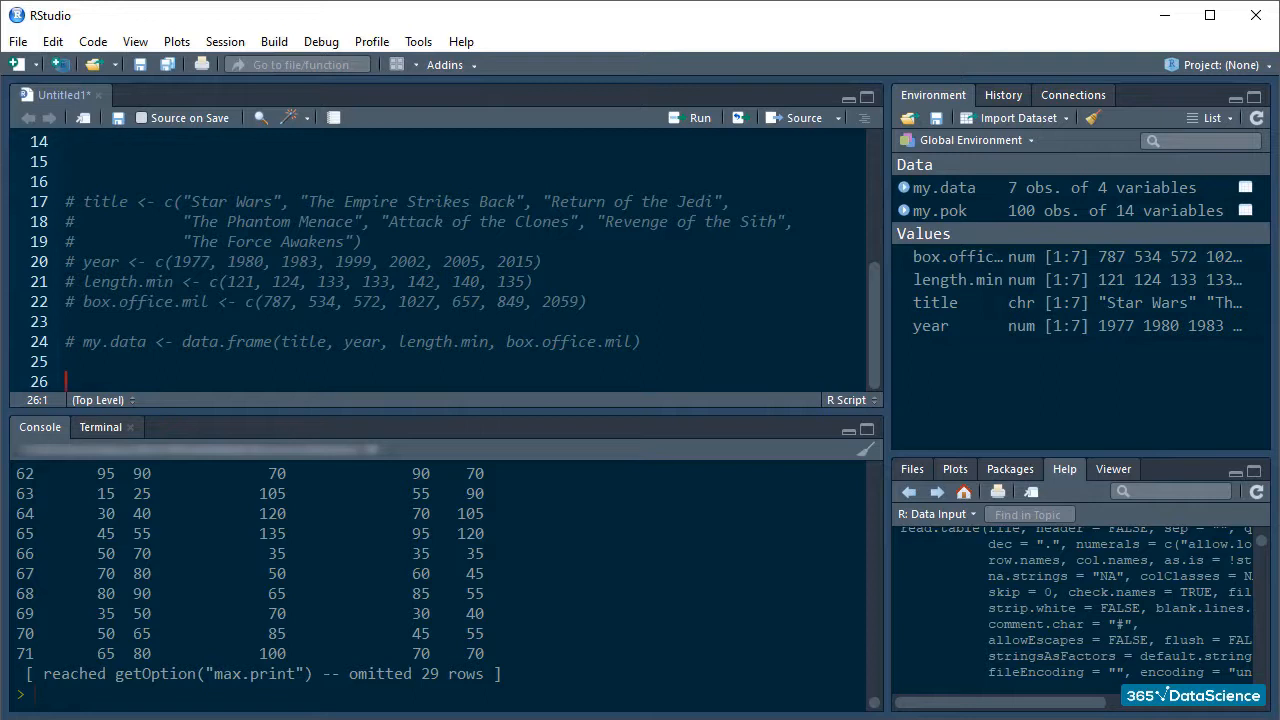
# Type write.csv(my.data, file = "MyFirstDataFrame.csv" on line 26 using autocomplete
pyautogui.write('write.c')
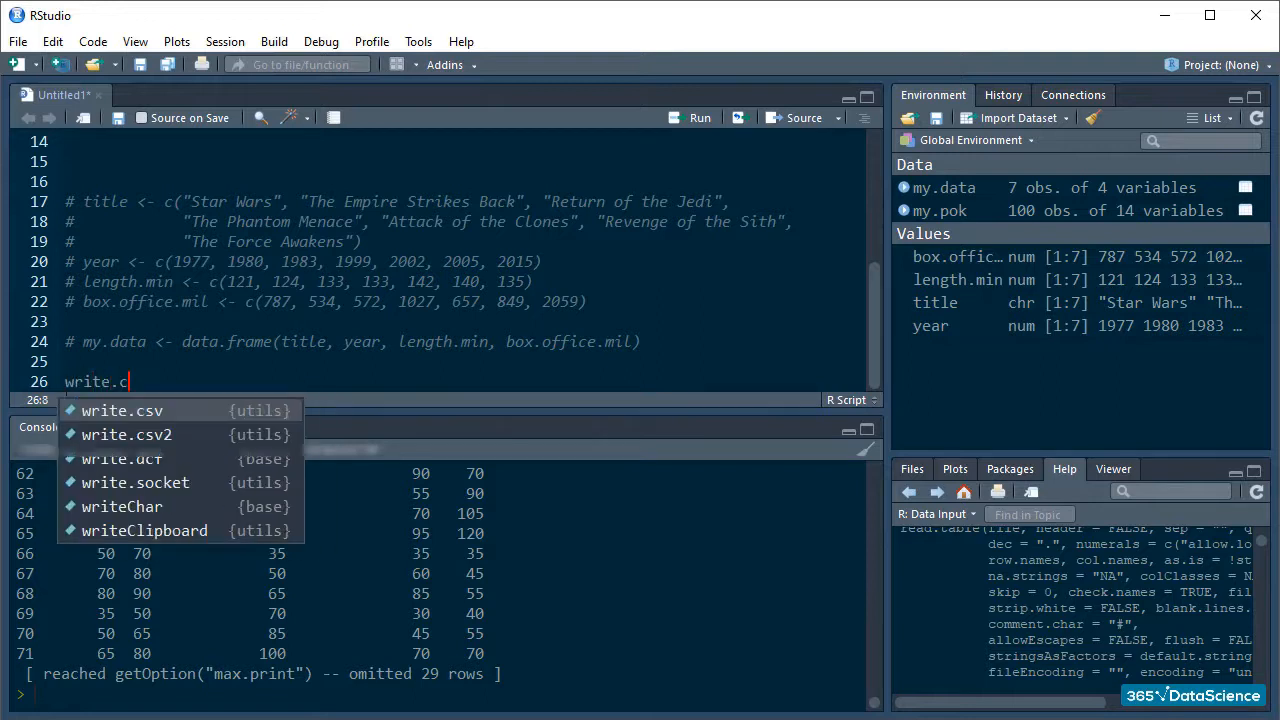
pyautogui.click(121, 410)
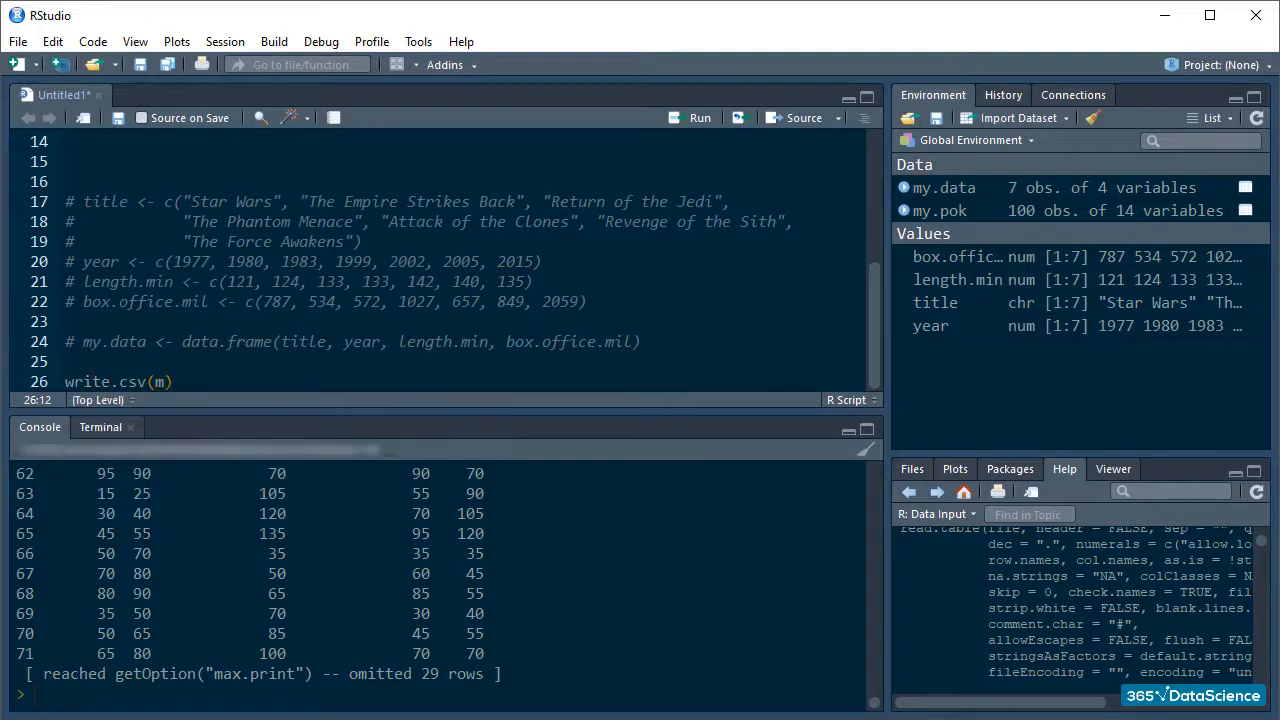
pyautogui.write('my.data,')
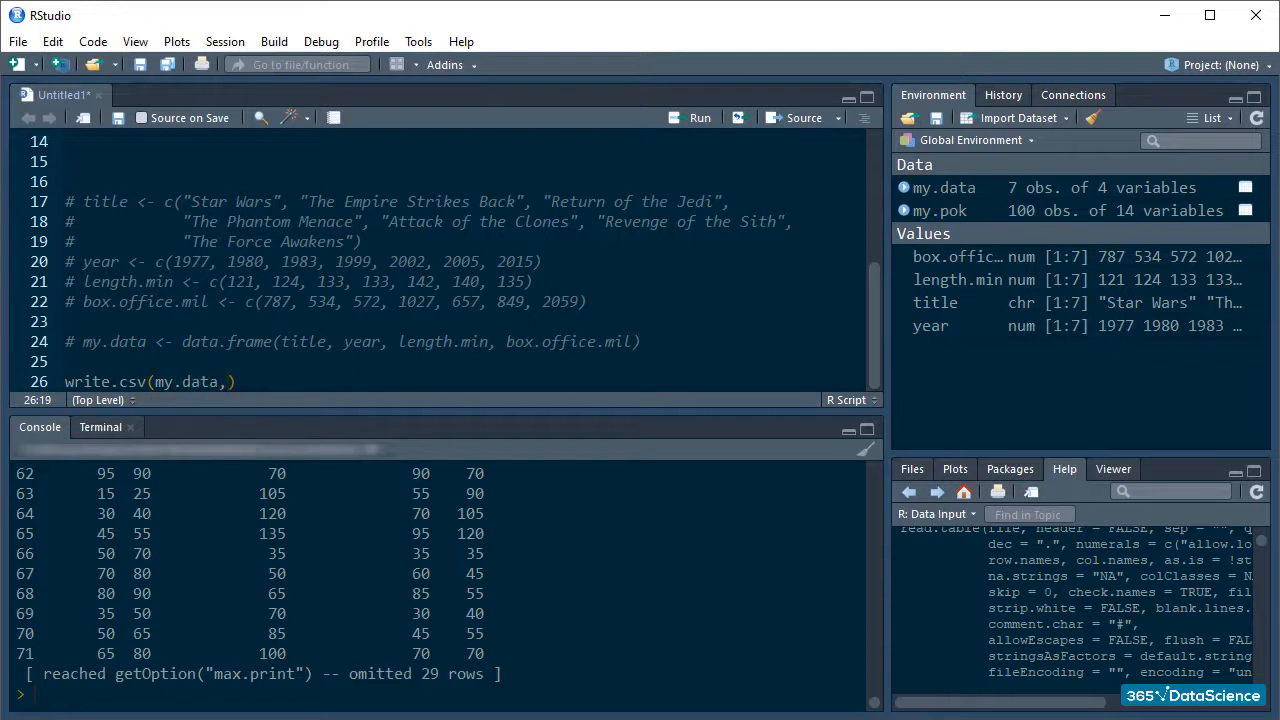
pyautogui.write('file = "MyFirs')
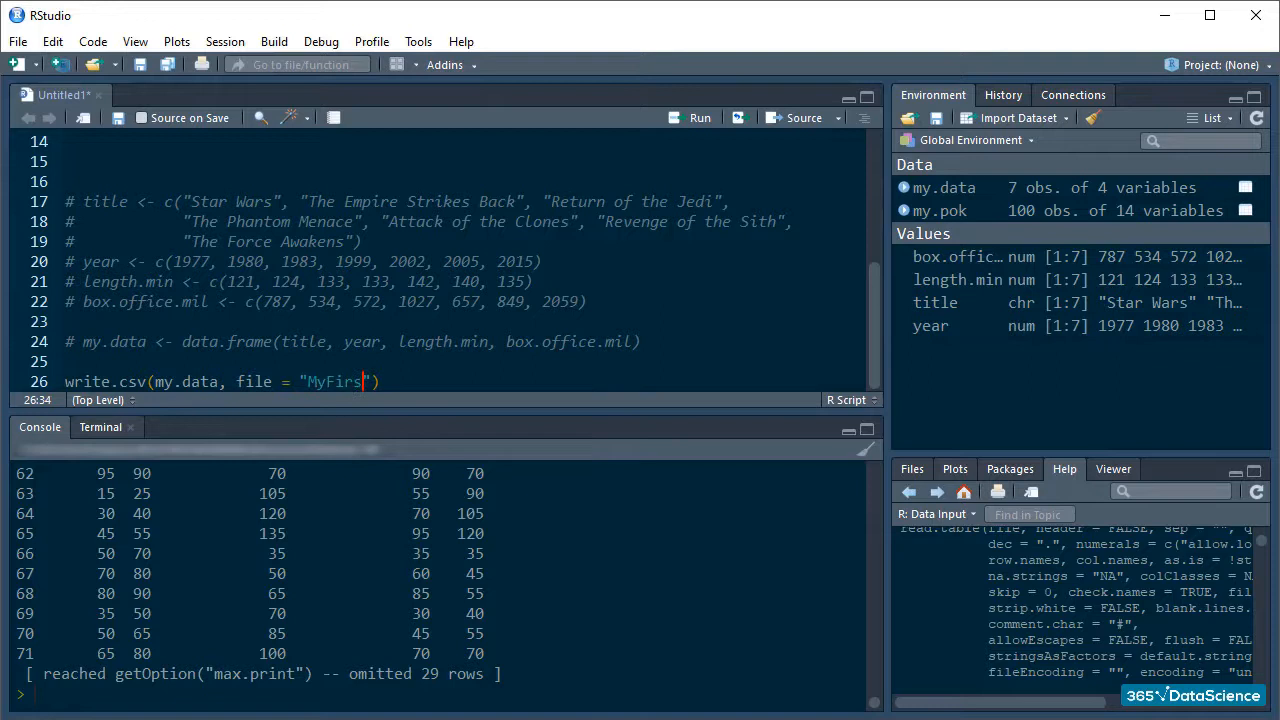
pyautogui.write('tDataFrame')
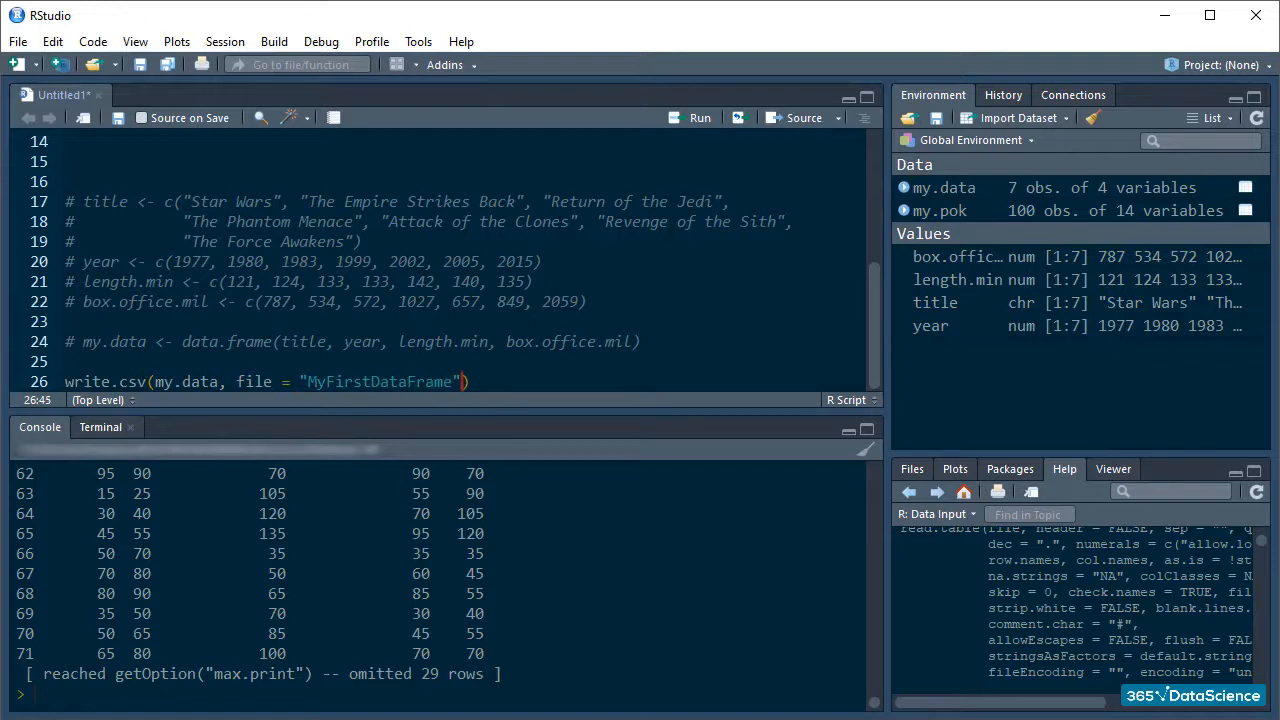
pyautogui.write('.csv')
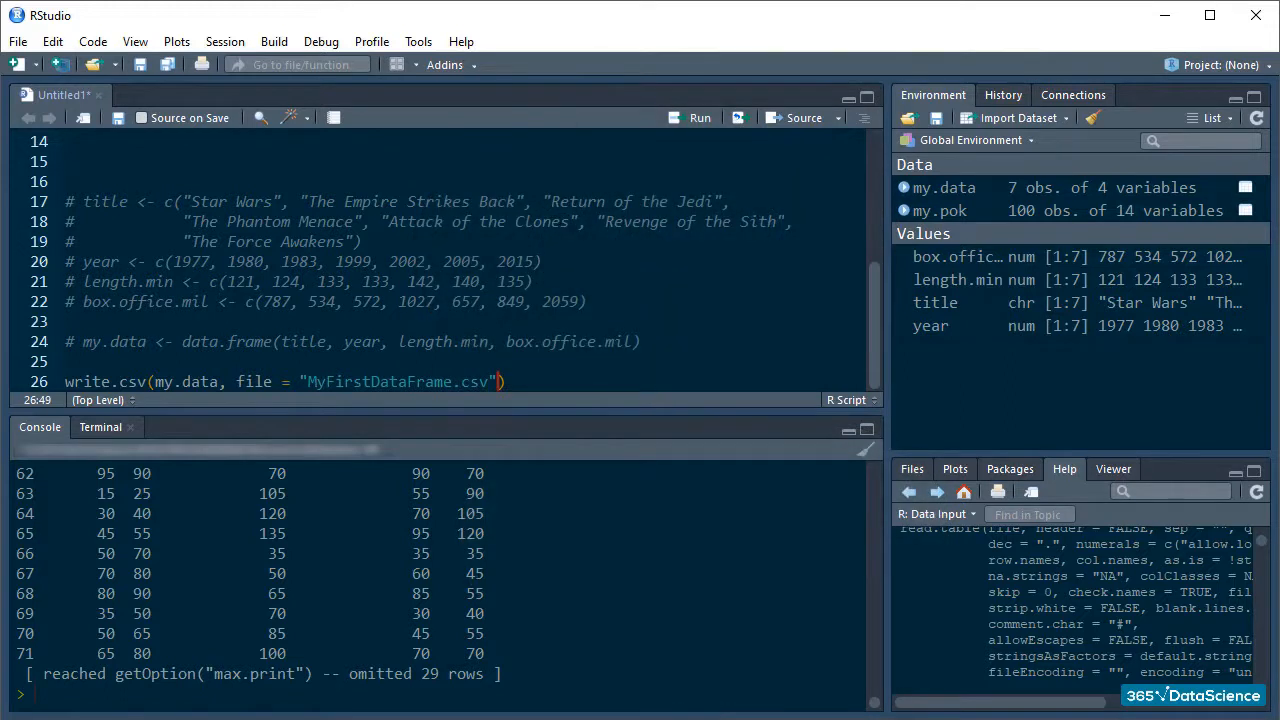
# Add row.names = FALSE as the final write.csv argument
pyautogui.write(', row.names')
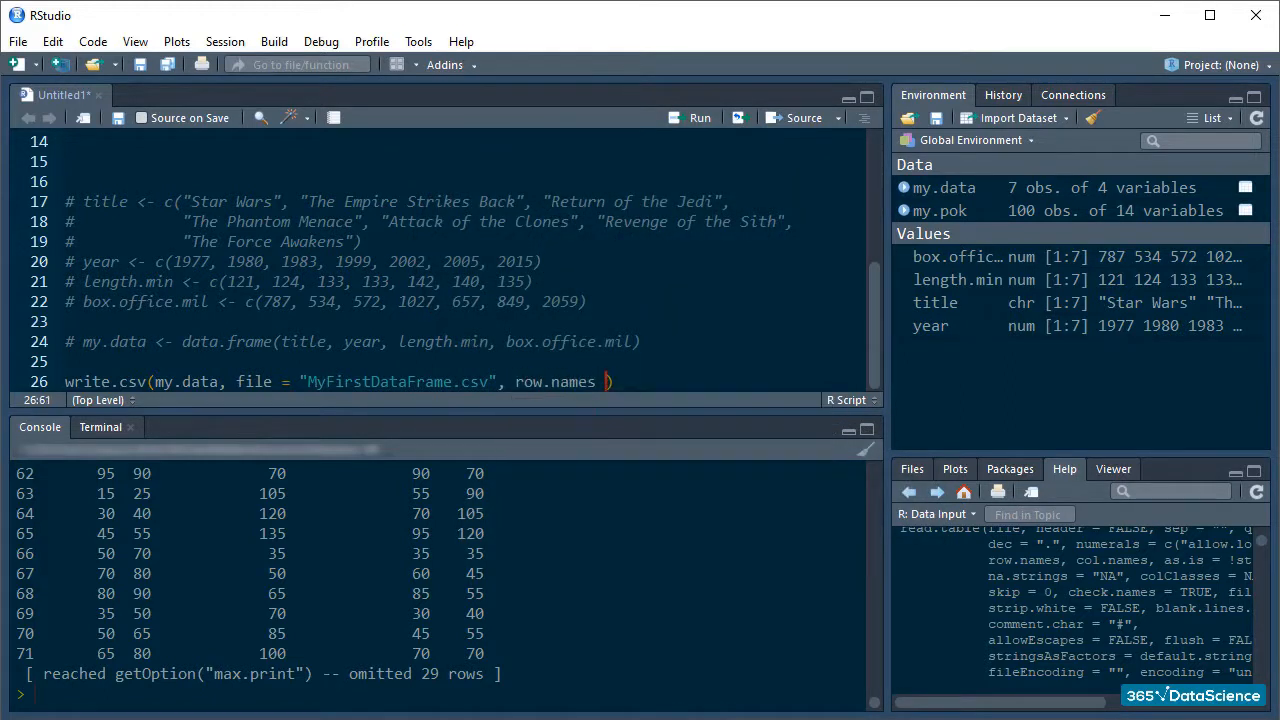
pyautogui.write('= FALSE')
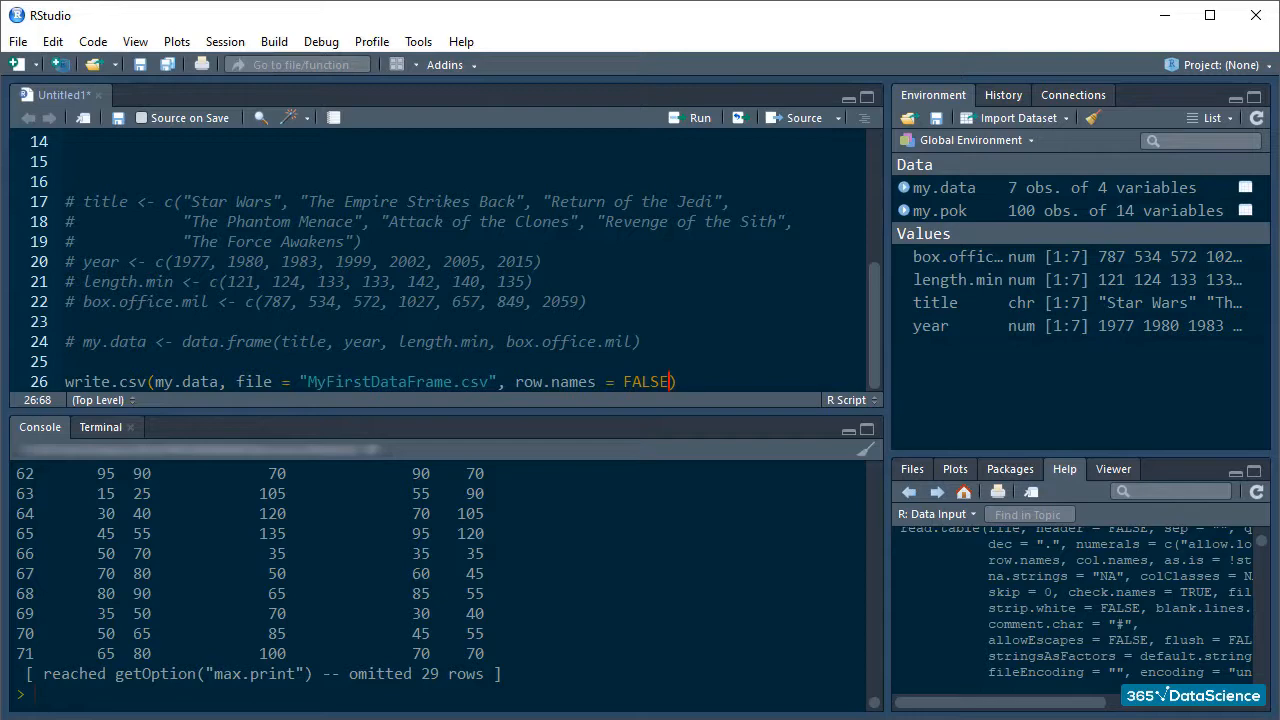